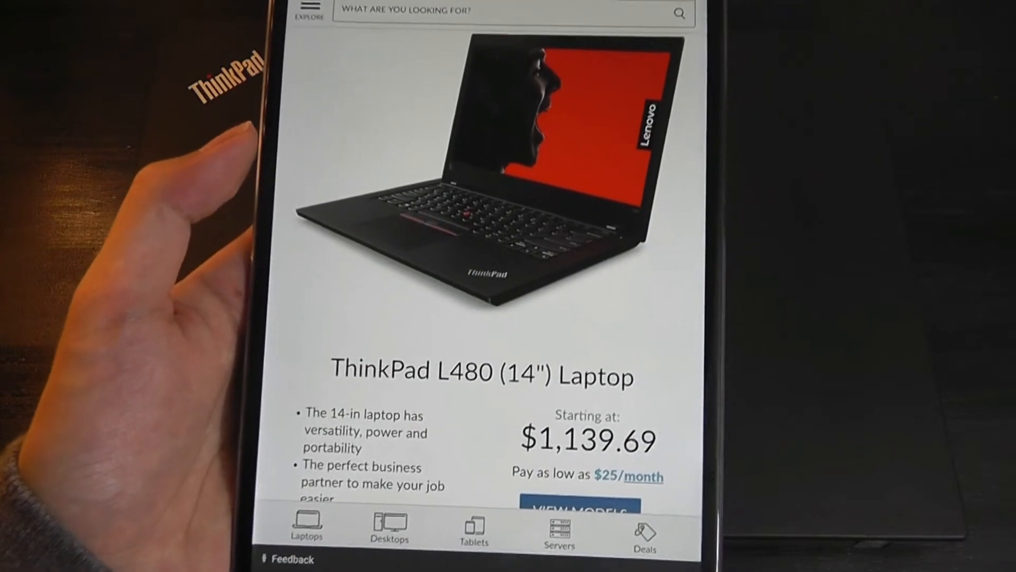
Scroll the ThinkPad L480 page past View Models through the spec list to Integrated Mobile Broadband.
{"action": "scroll", "scroll_direction": "down", "scroll_amount": 3}
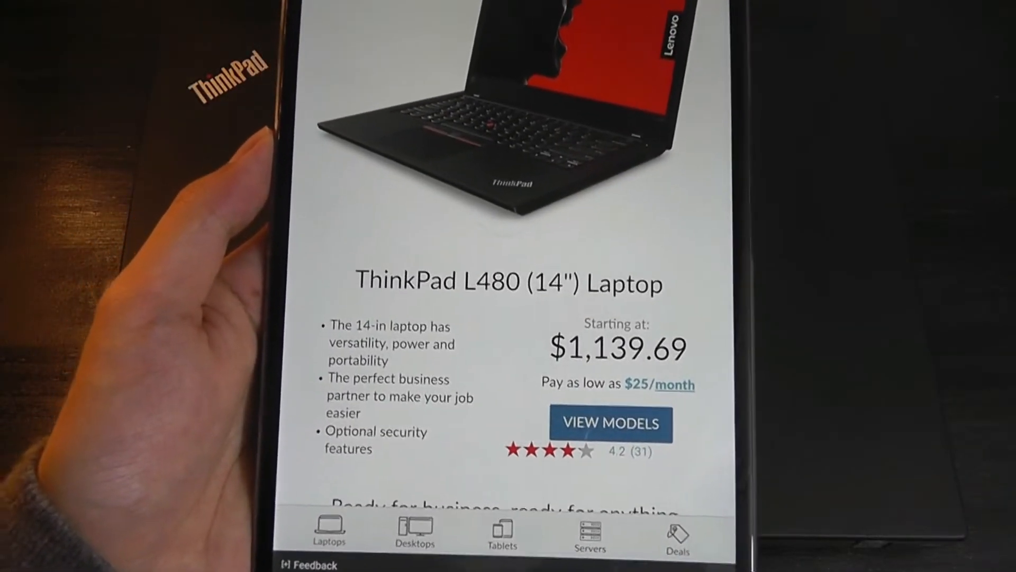
{"action": "scroll", "scroll_direction": "down", "scroll_amount": 3}
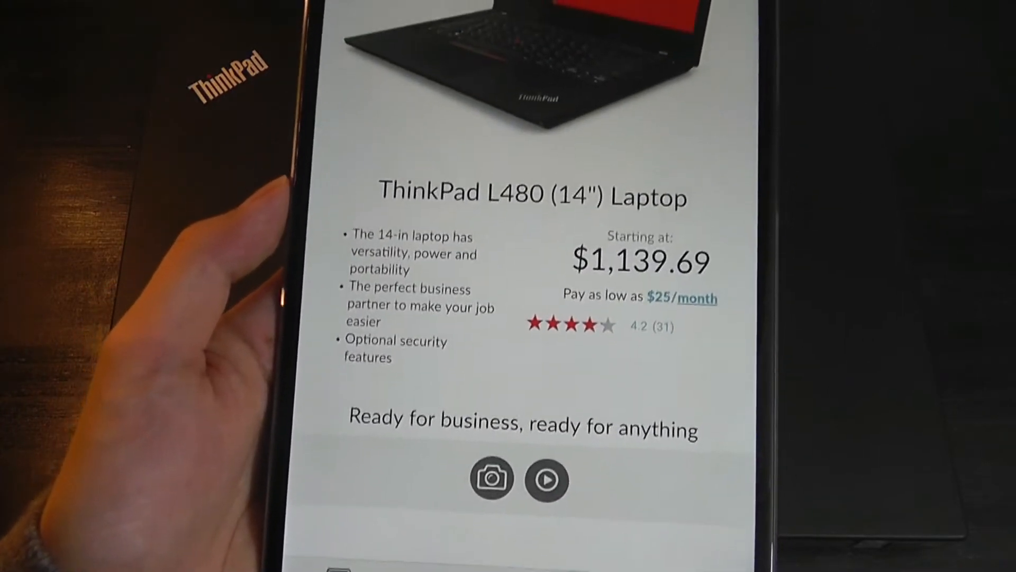
{"action": "scroll", "scroll_direction": "down", "scroll_amount": 3}
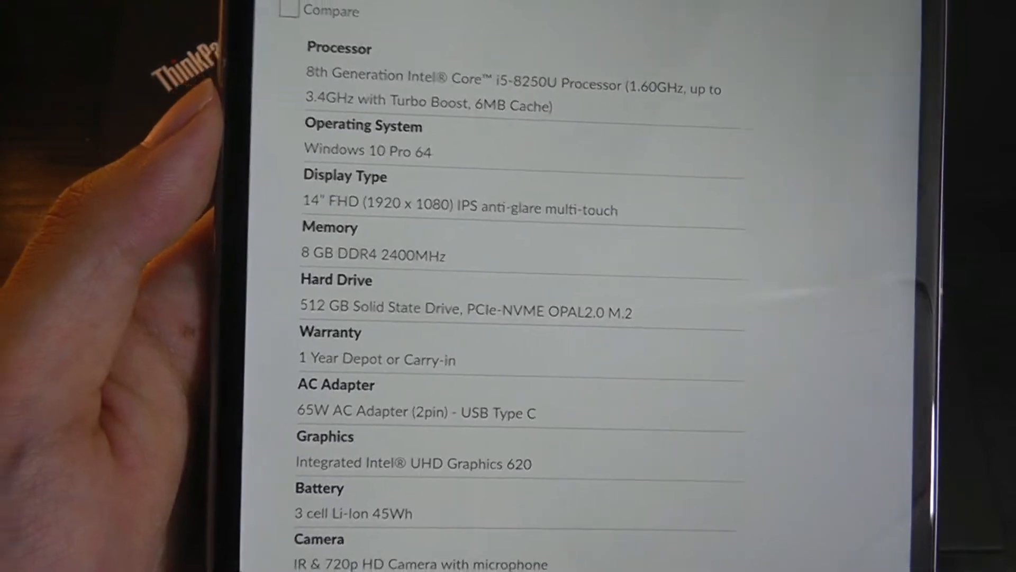
{"action": "scroll", "scroll_direction": "down", "scroll_amount": 3}
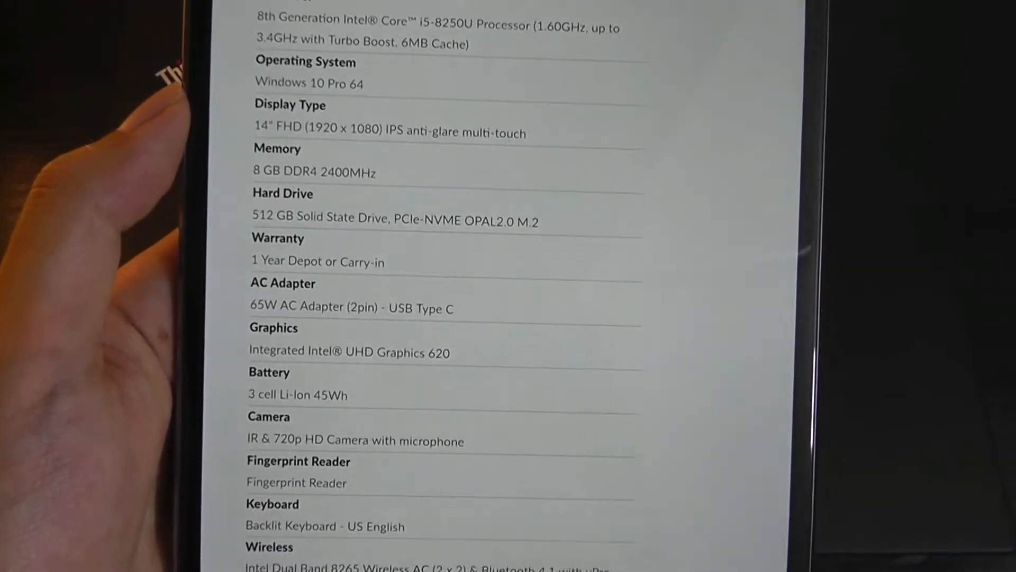
{"action": "scroll", "scroll_direction": "down", "scroll_amount": 3}
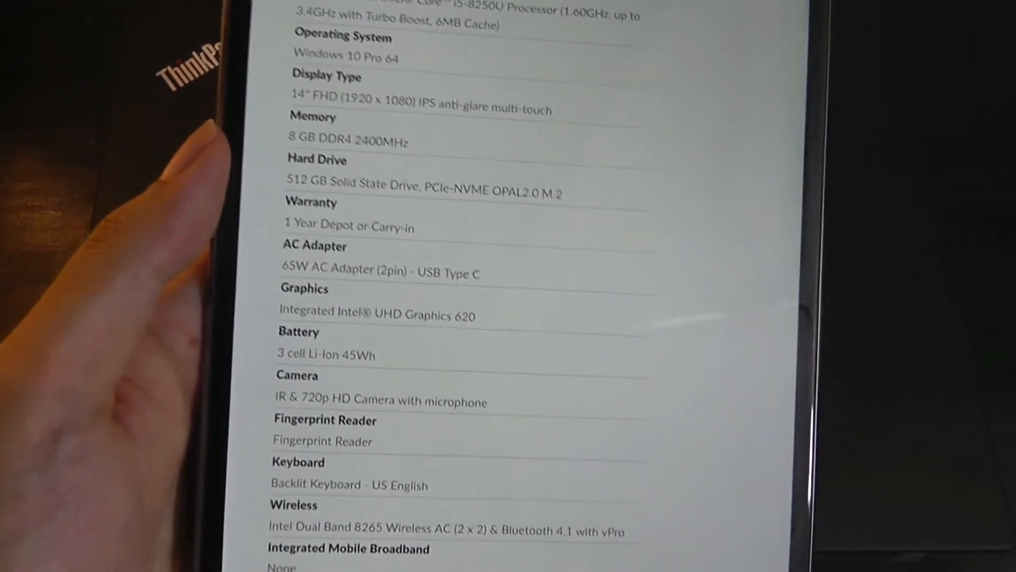
{"action": "scroll", "scroll_direction": "down", "scroll_amount": 3}
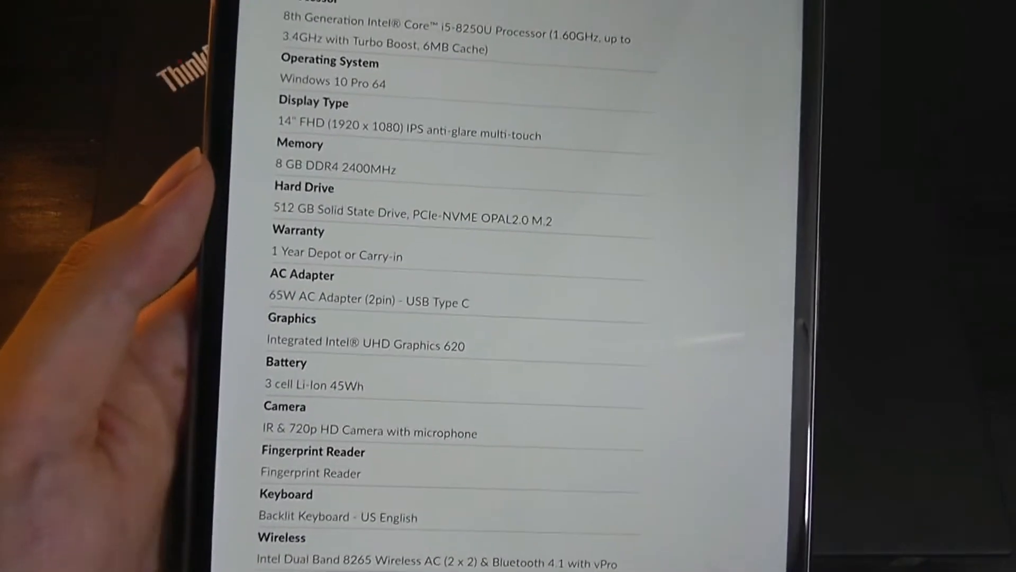
{"action": "scroll", "scroll_direction": "down", "scroll_amount": 3}
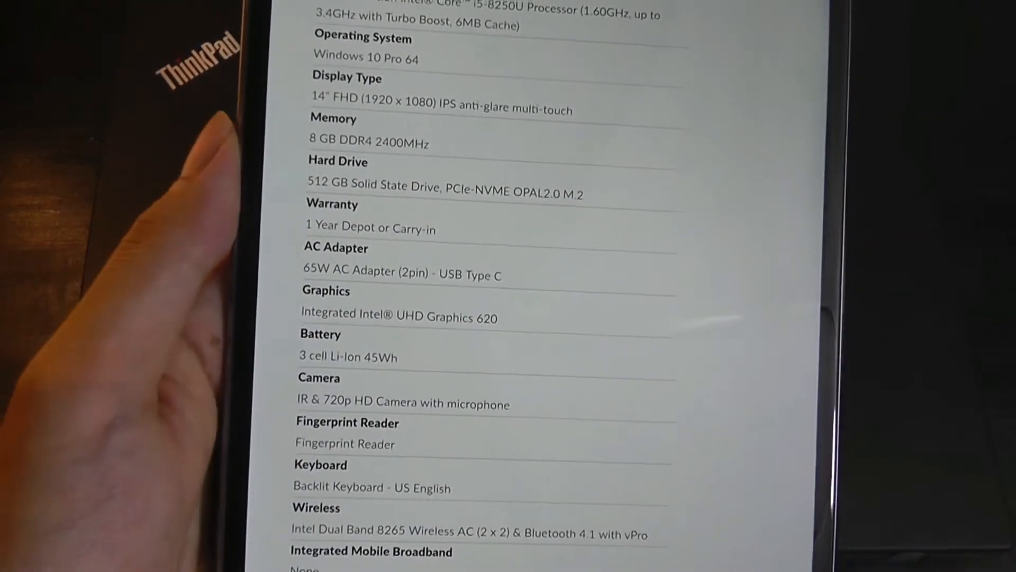
{"action": "scroll", "scroll_direction": "down", "scroll_amount": 3}
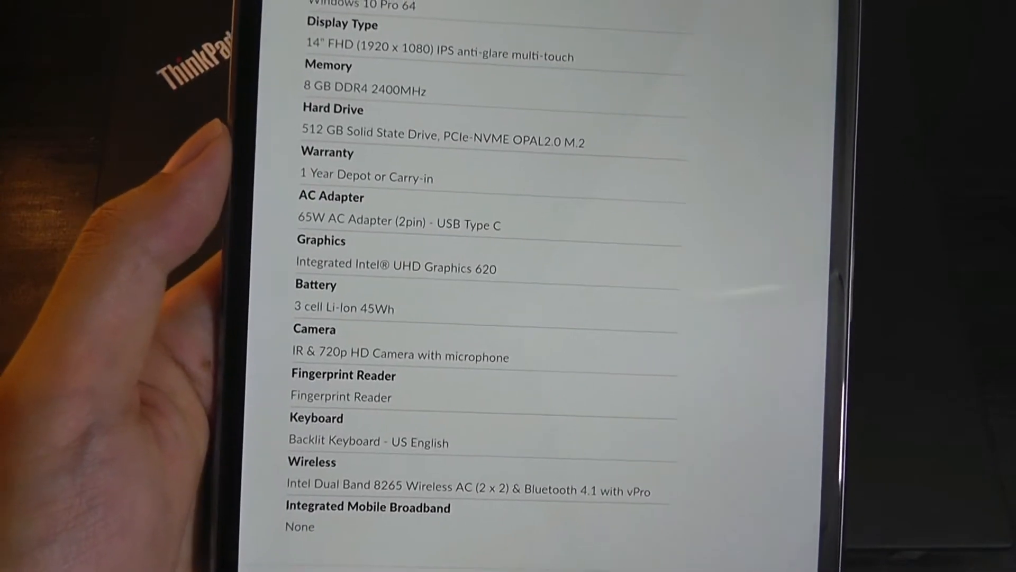
{"action": "scroll", "scroll_direction": "down", "scroll_amount": 3}
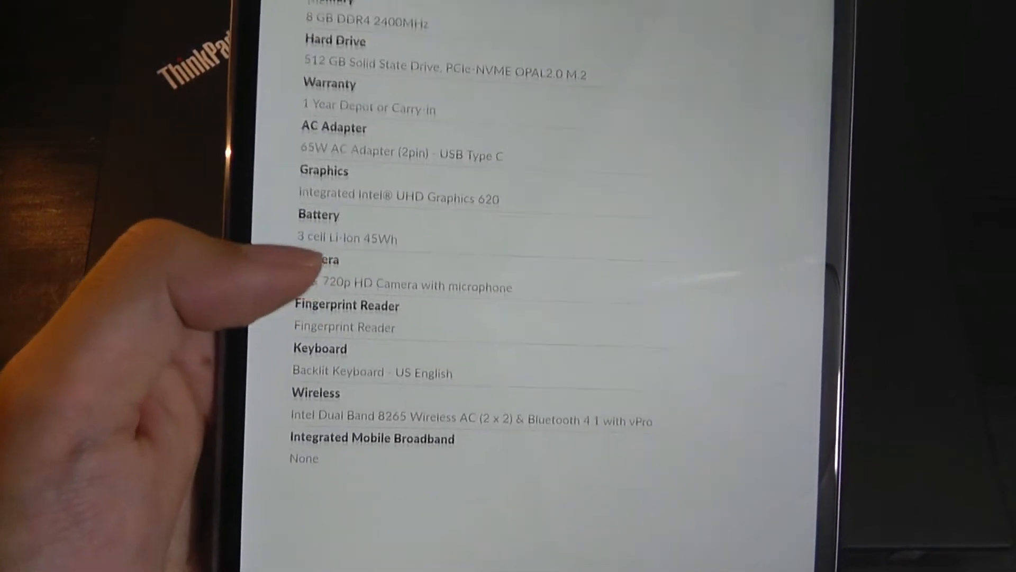
{"action": "scroll", "scroll_direction": "down", "scroll_amount": 3}
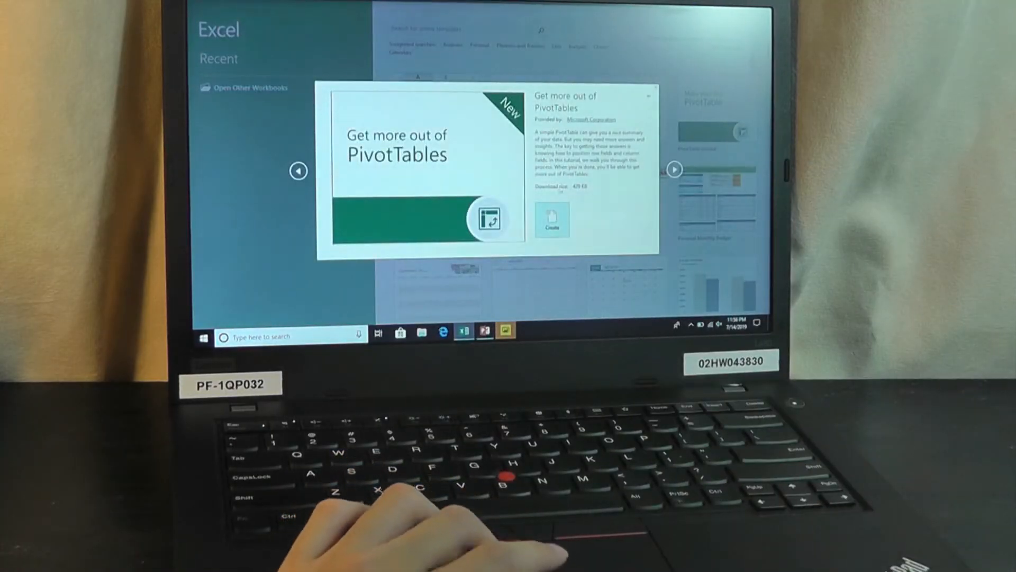
Create the PivotTables tutorial workbook, view the wide column fields lesson, then switch to PowerPoint.
{"action": "left_click", "coordinate": [552, 220]}
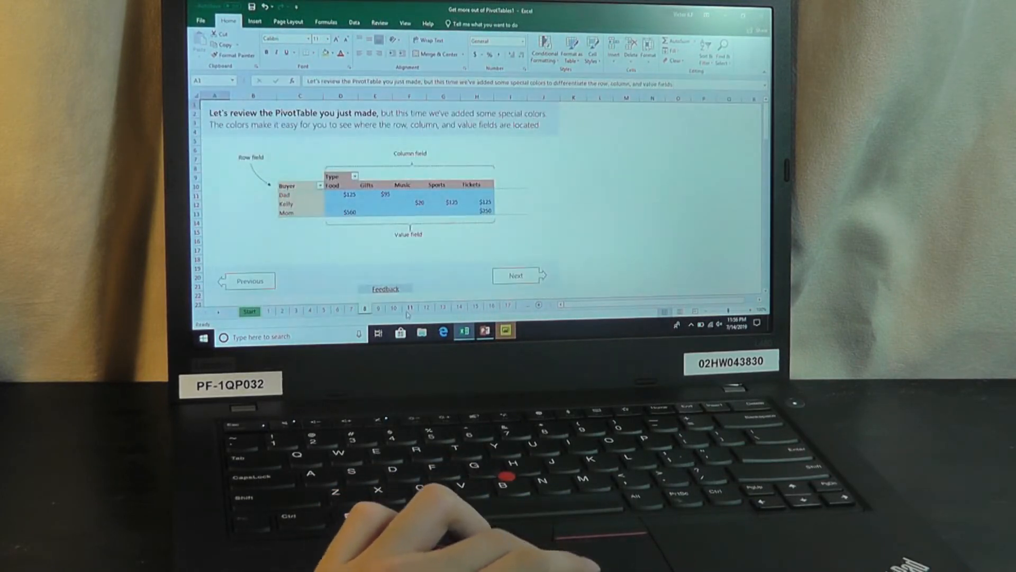
{"action": "left_click", "coordinate": [515, 275]}
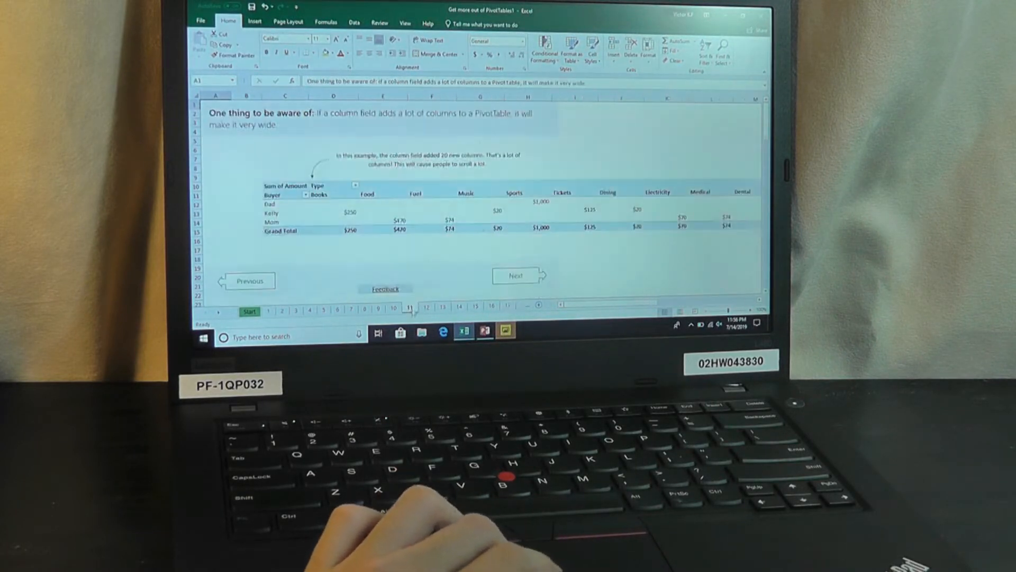
{"action": "left_click", "coordinate": [485, 331]}
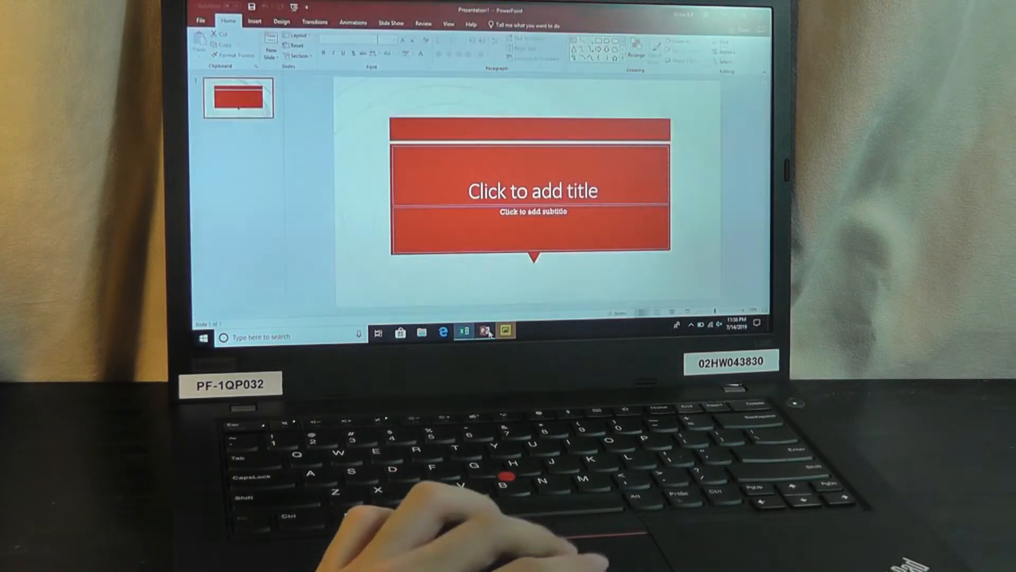
{"action": "left_click", "coordinate": [442, 332]}
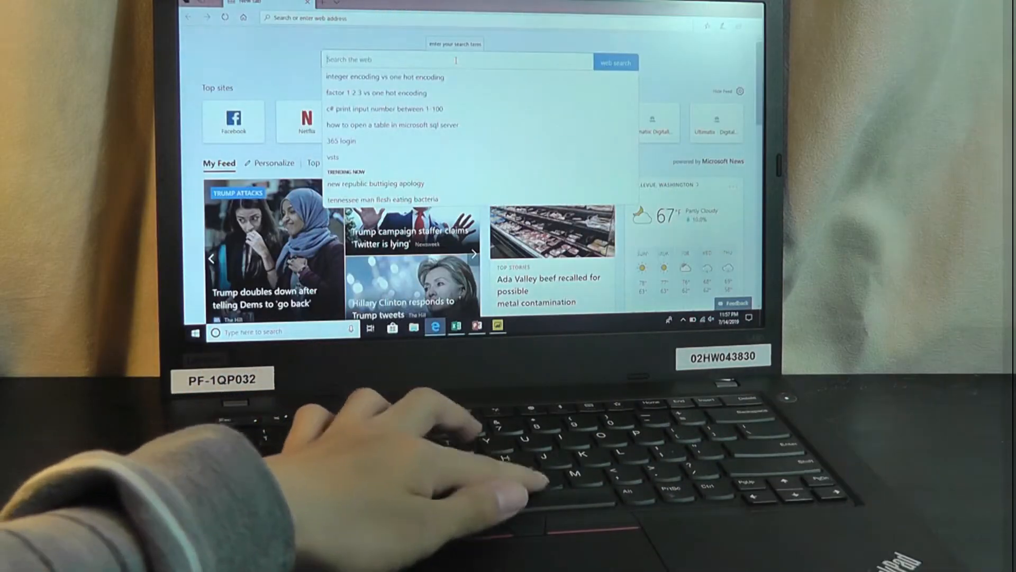
Search the web for 'nytimes' and open The New York Times result.
{"action": "type", "text": "nytimes"}
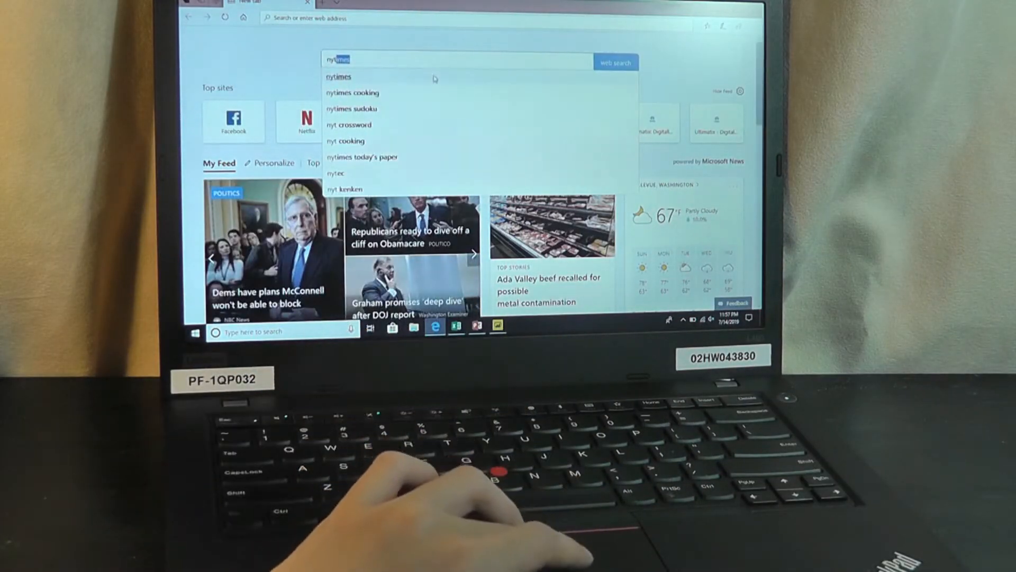
{"action": "key", "text": "enter"}
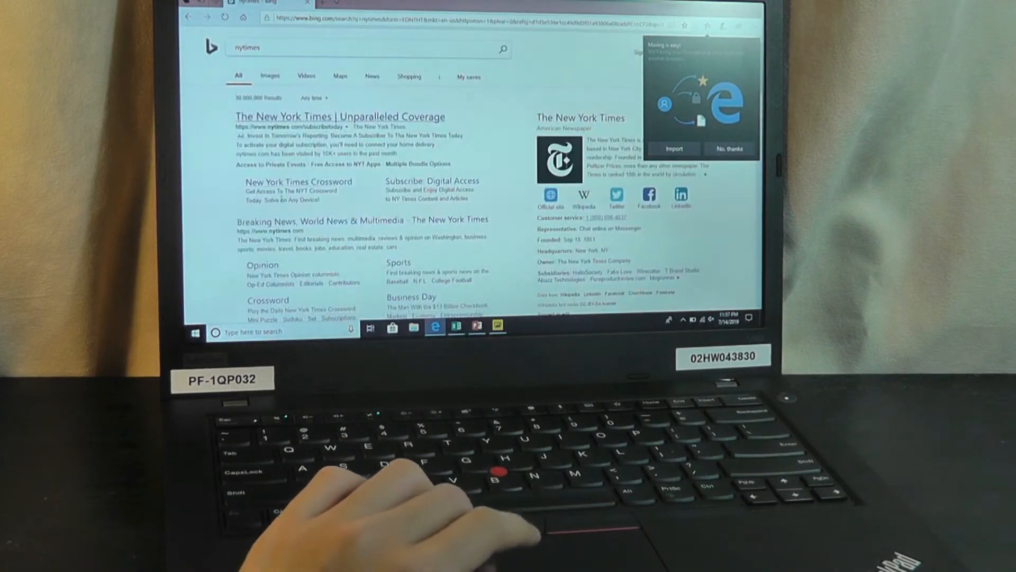
{"action": "left_click", "coordinate": [362, 220]}
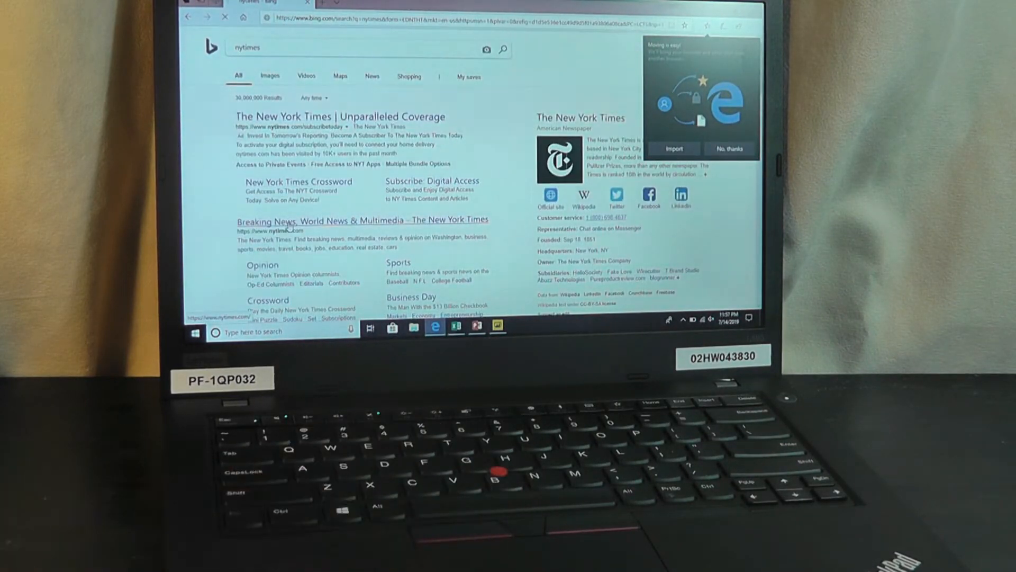
{"action": "left_click", "coordinate": [362, 220]}
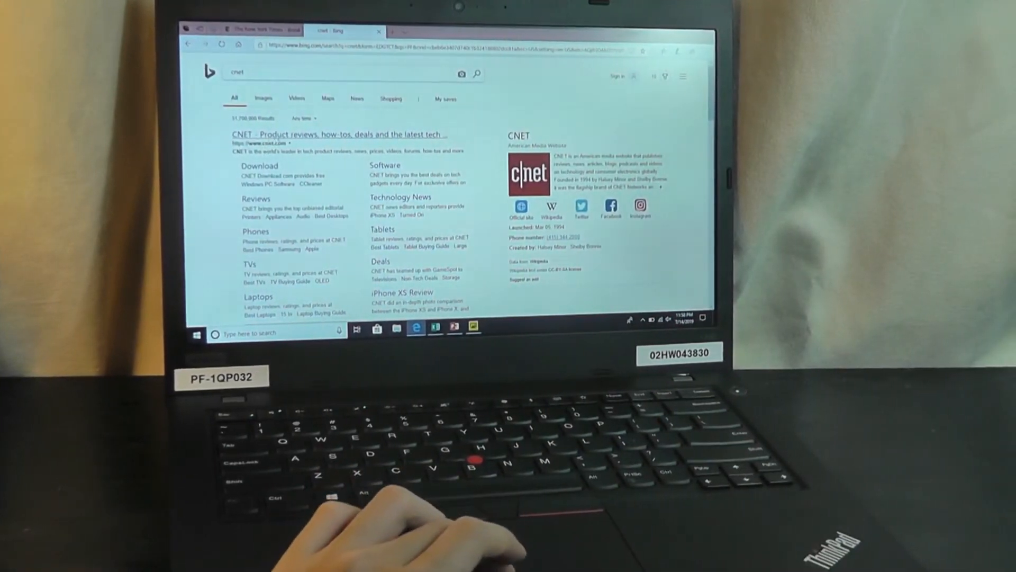
Open CNET in a new tab and flip between the CNET and New York Times tabs.
{"action": "left_click", "coordinate": [336, 134]}
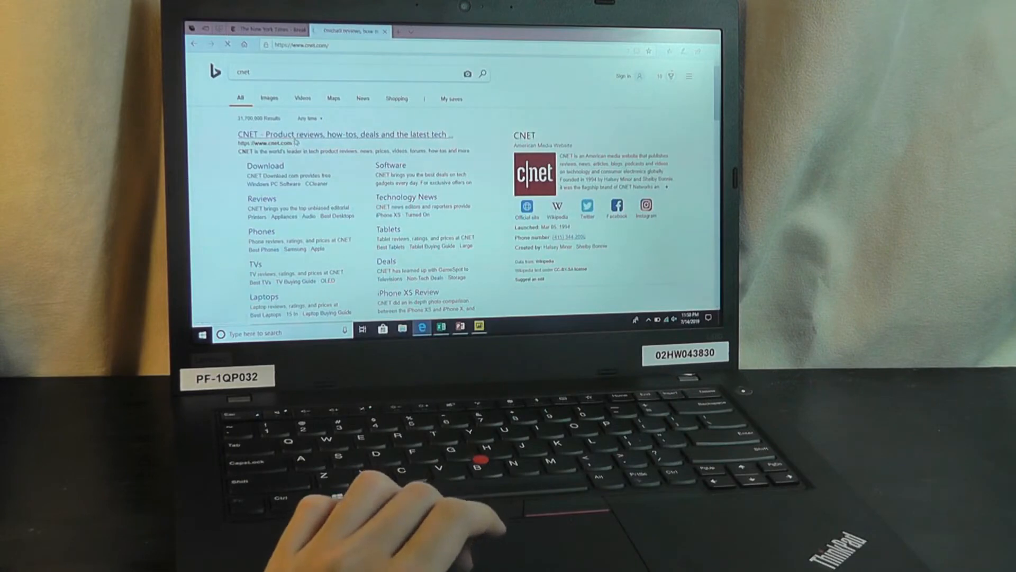
{"action": "left_click", "coordinate": [343, 134]}
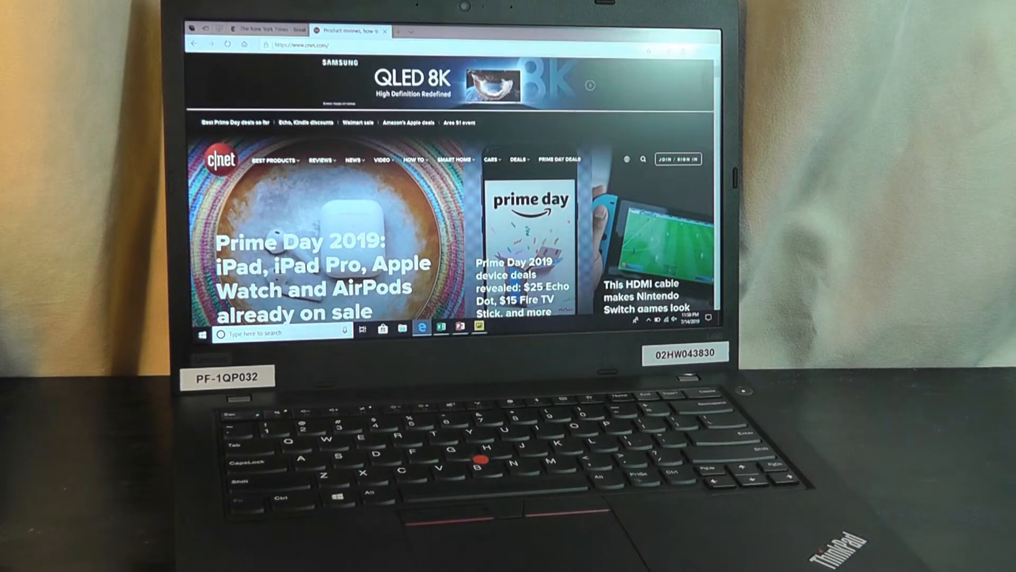
{"action": "left_click", "coordinate": [260, 31]}
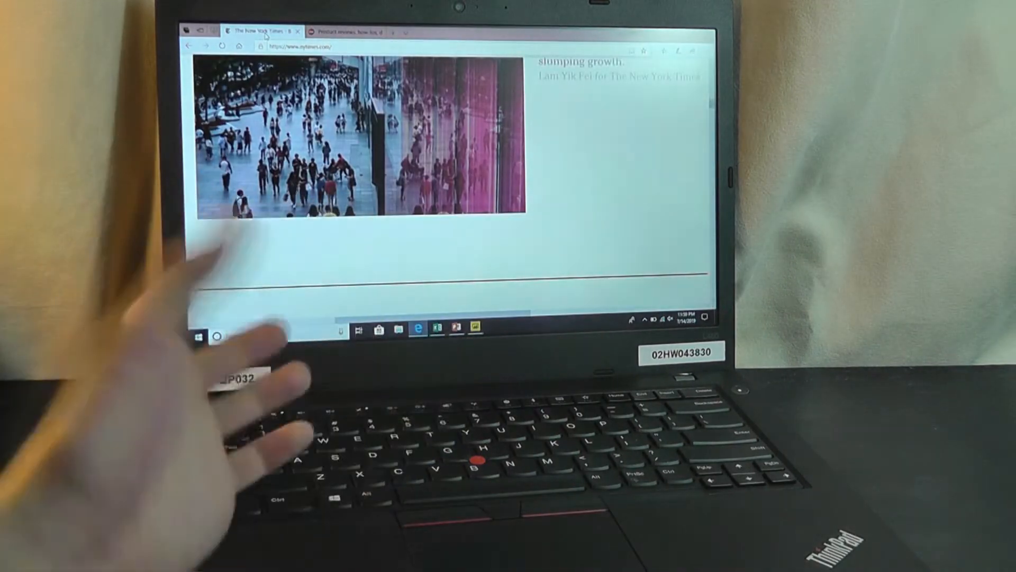
{"action": "left_click", "coordinate": [343, 32]}
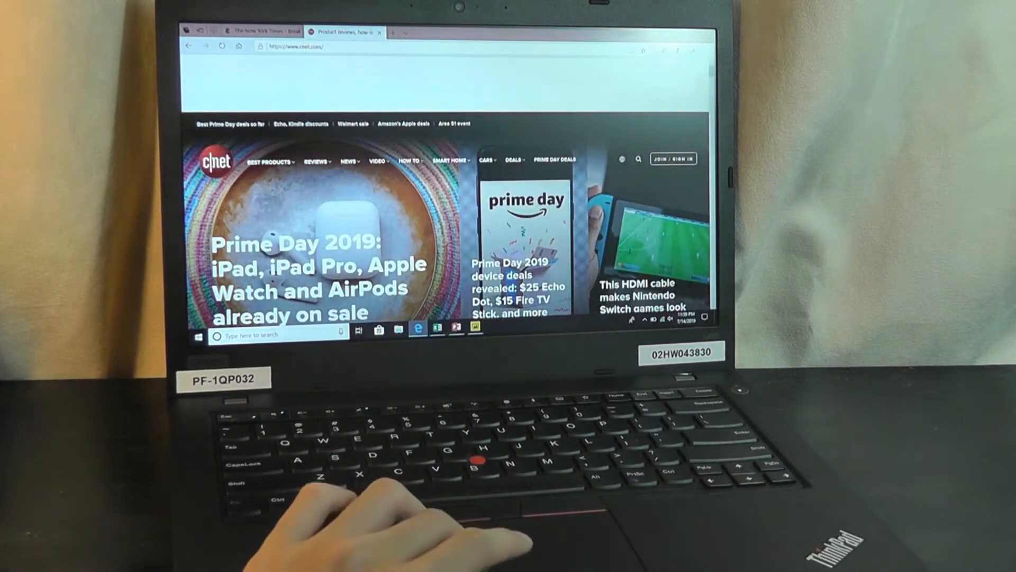
{"action": "left_click", "coordinate": [455, 331]}
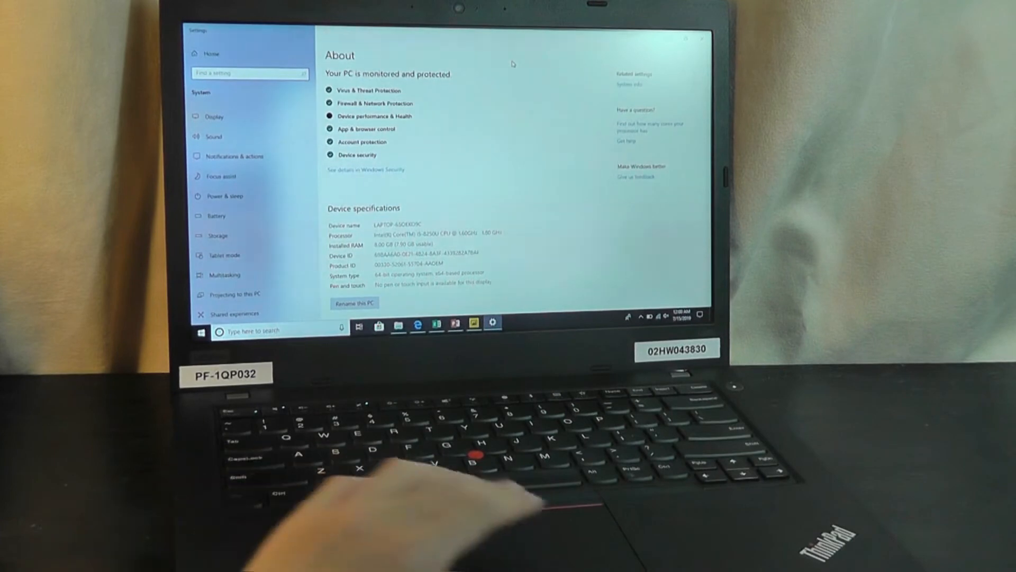
Scroll down the About page through the laptop's Device specifications.
{"action": "scroll", "scroll_direction": "down", "scroll_amount": 3}
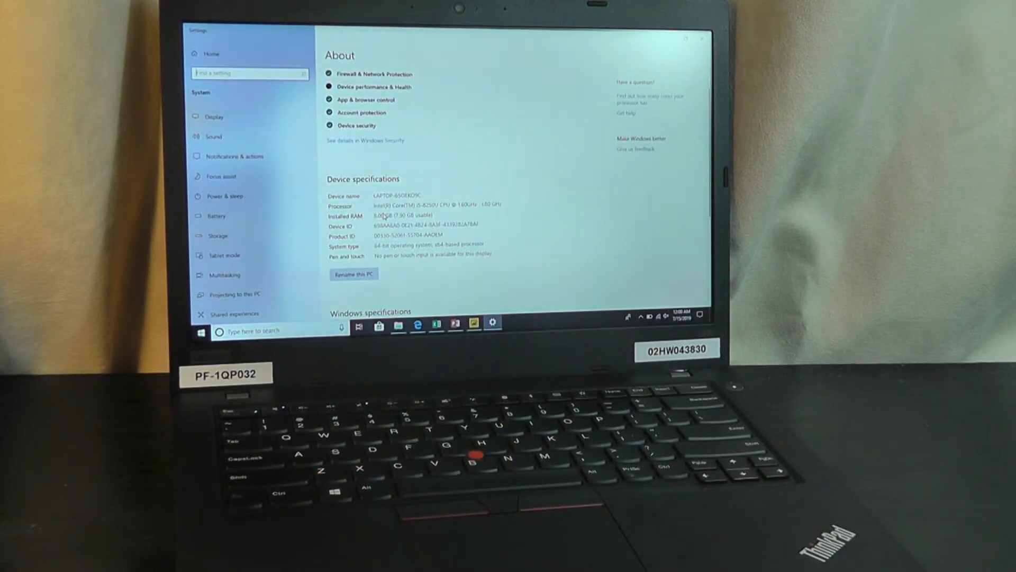
{"action": "scroll", "scroll_direction": "down", "scroll_amount": 3}
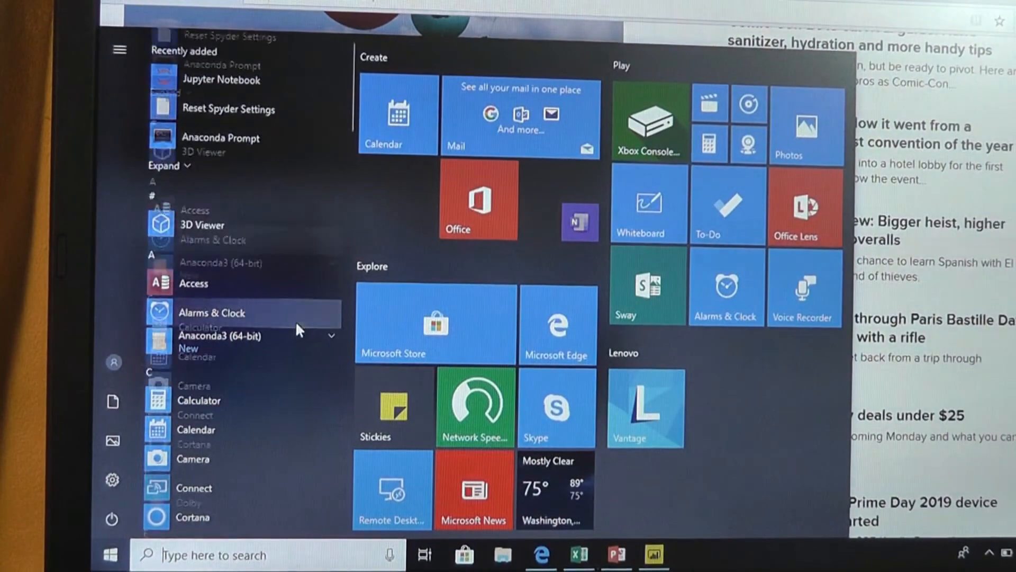
Scroll the Start menu's All apps list down toward the V and W sections.
{"action": "scroll", "scroll_direction": "down", "scroll_amount": 3}
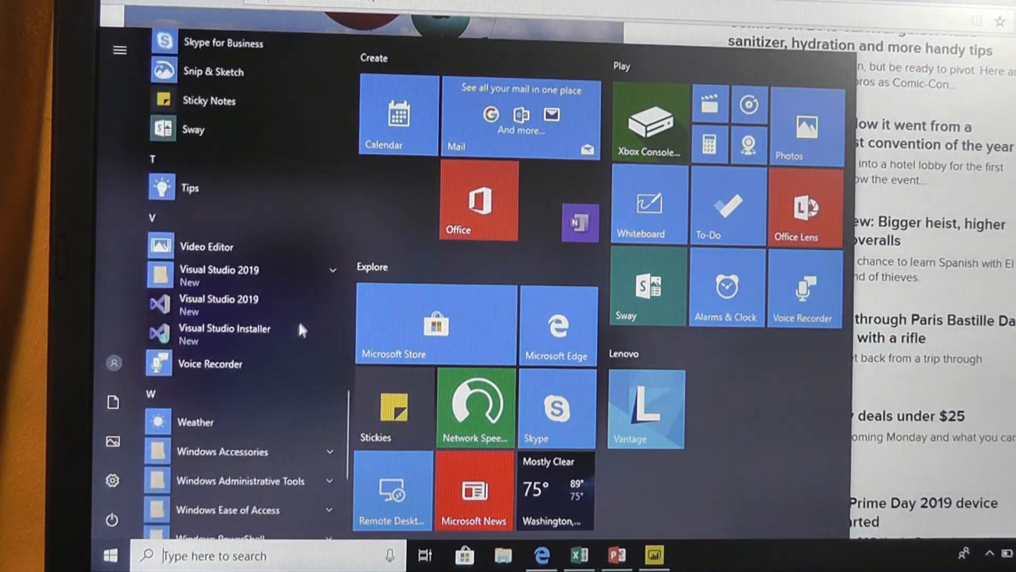